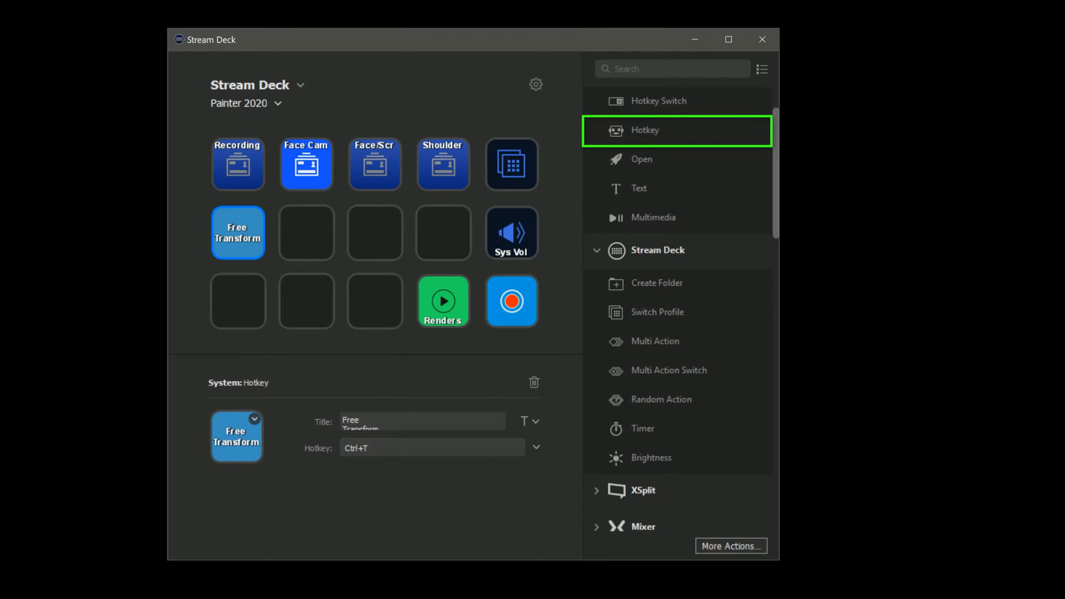
# - Assign the Free Transform hotkey key sending Ctrl+T in the Painter 2020 profile
pyautogui.click(430, 447)
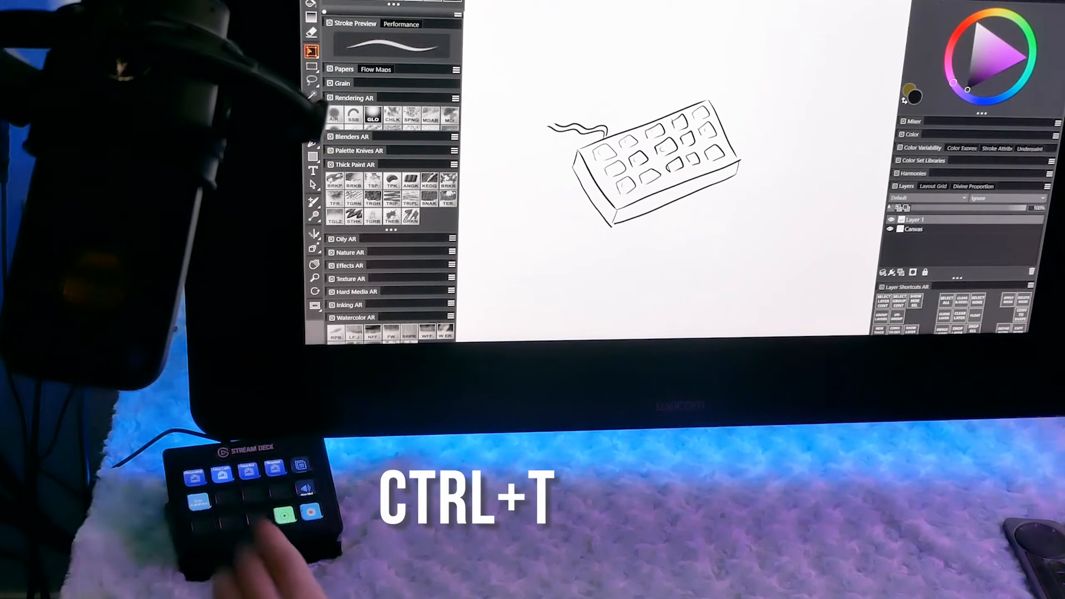
# - Send Ctrl+T to Painter so the keyboard sketch enters free transform
pyautogui.press('ctrl+t')
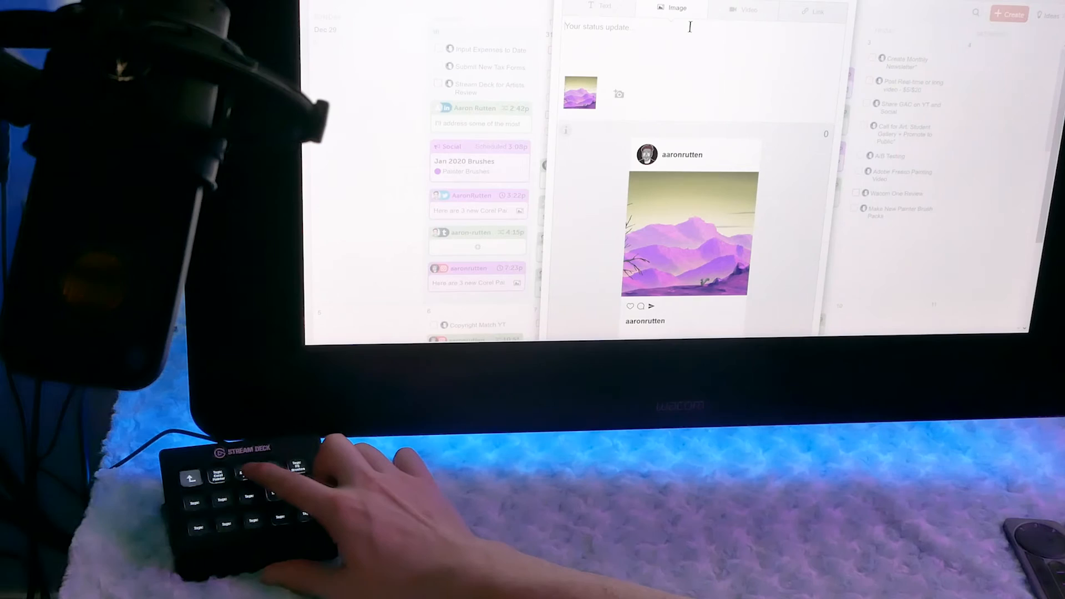
# - Paste the saved art hashtags (#InstaArt #InstaArtist #ArtOfTheDay #Painting) into the post caption
pyautogui.click(237, 474)
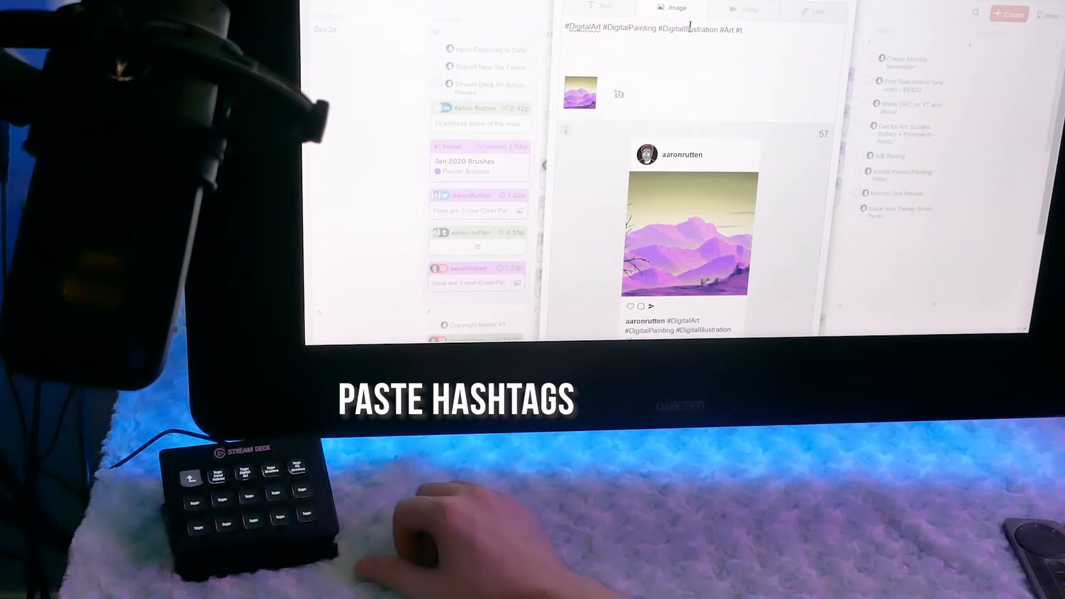
pyautogui.write('#InstaArt #InstaArtist #ArtOfTheDay #Painting')
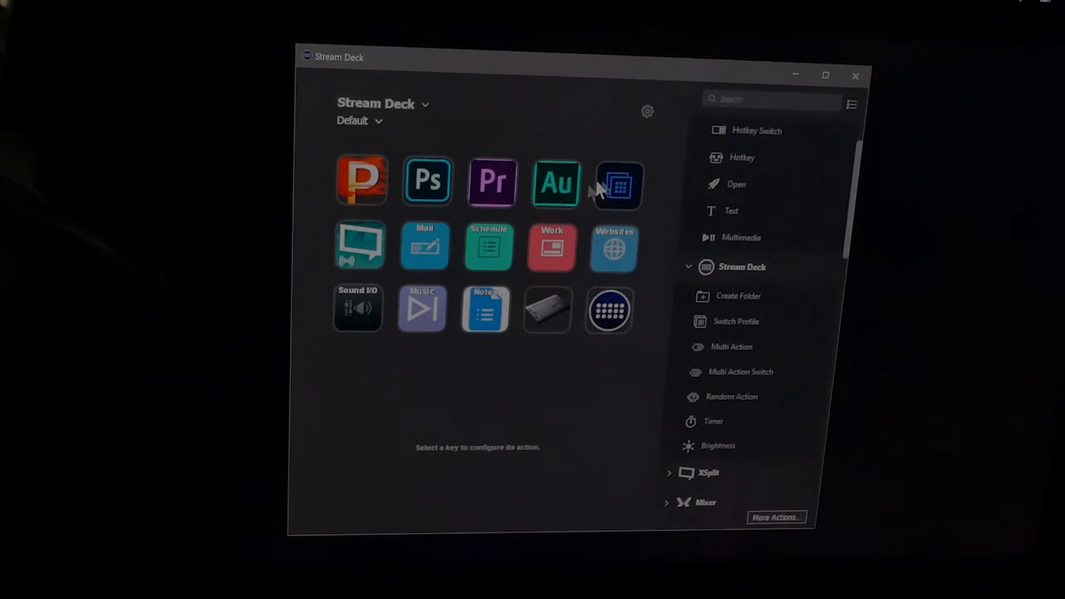
# - Show the Schedule key's Multi Action list with its two System: Website launchers
pyautogui.click(488, 245)
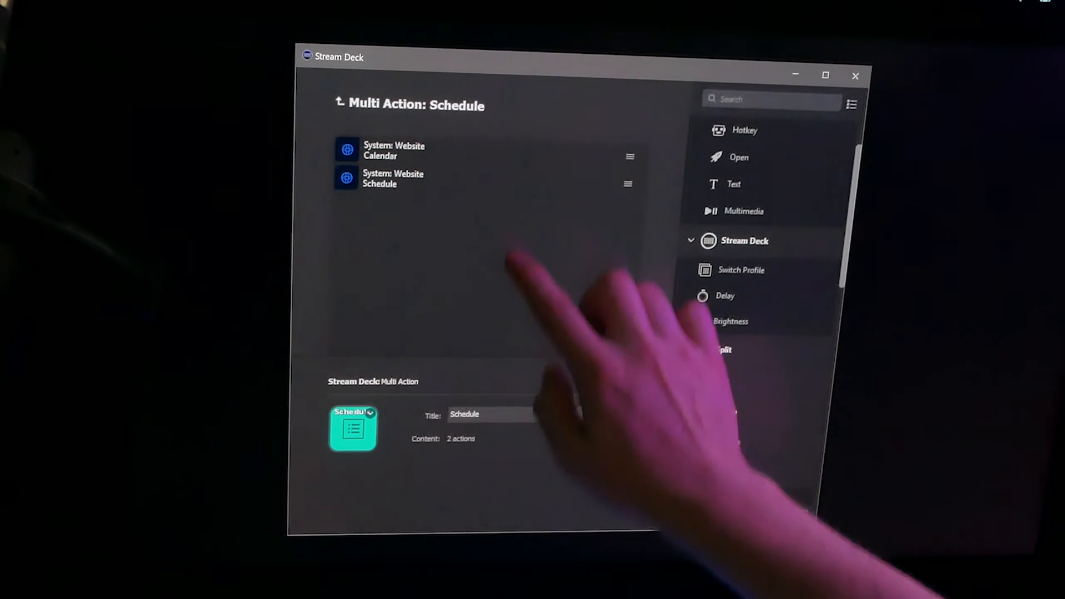
pyautogui.click(475, 179)
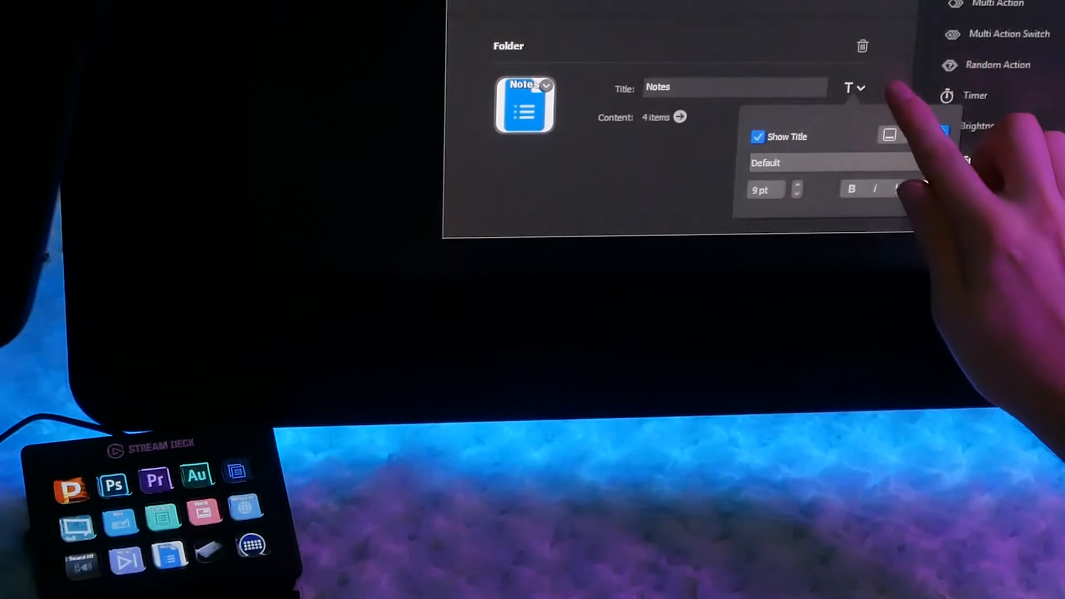
# - Try bottom and middle title alignment, leaving the Notes title aligned to the top
pyautogui.click(888, 134)
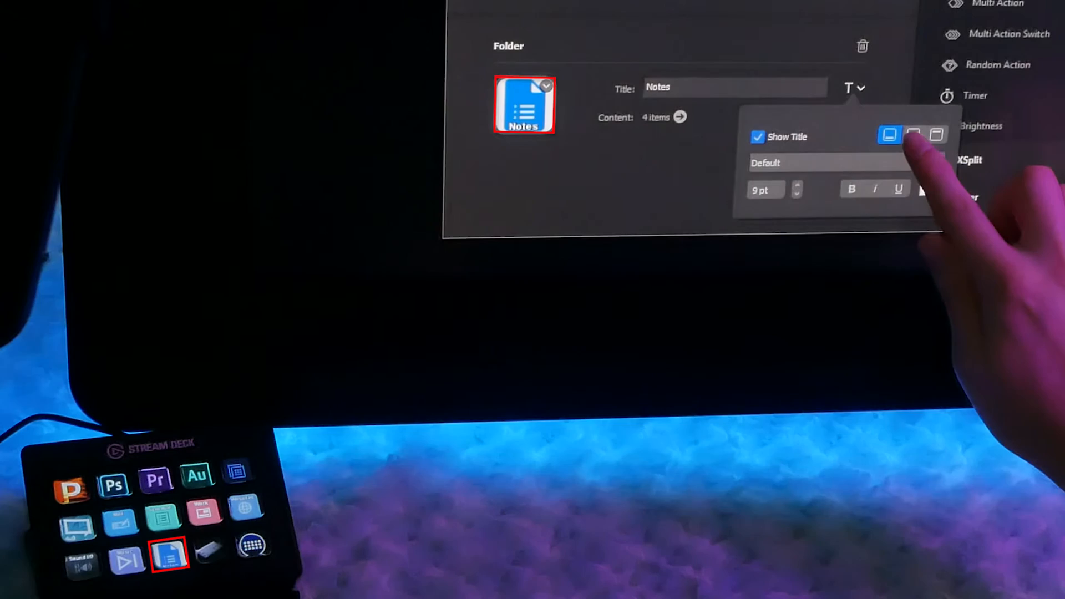
pyautogui.click(913, 134)
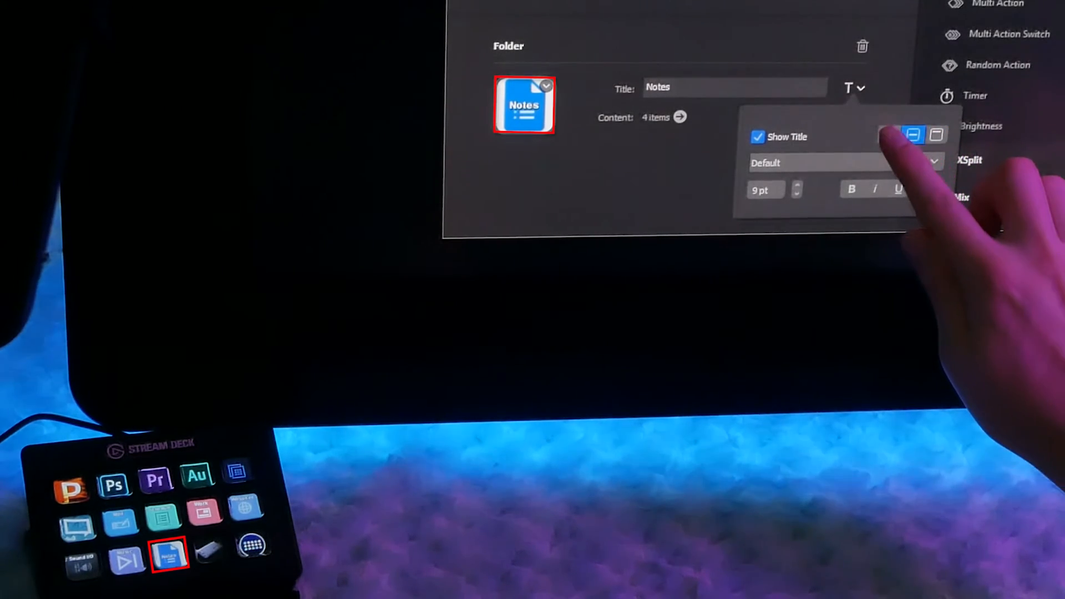
pyautogui.click(936, 134)
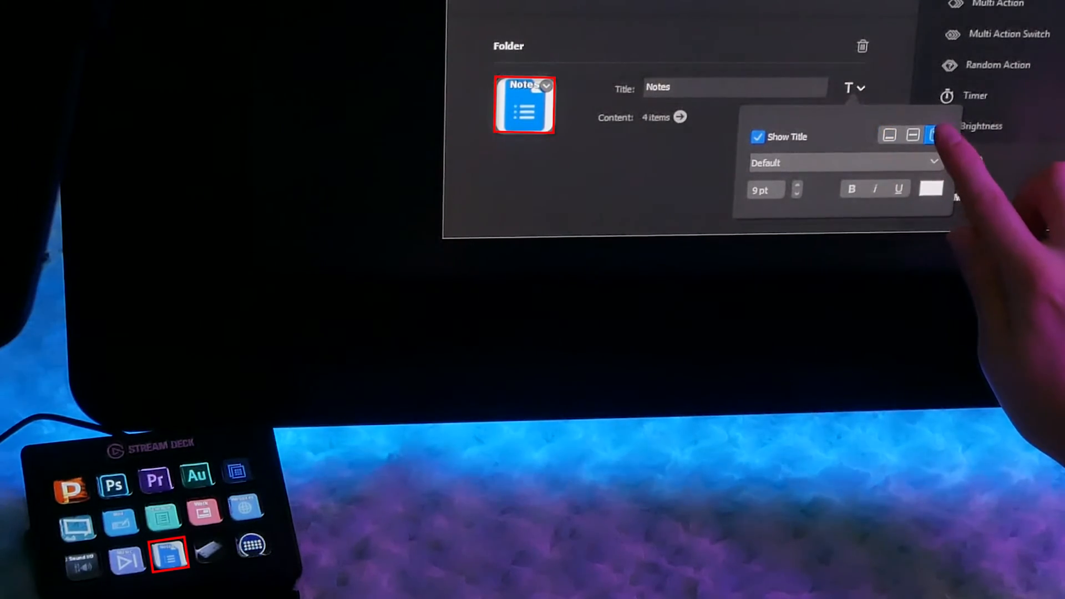